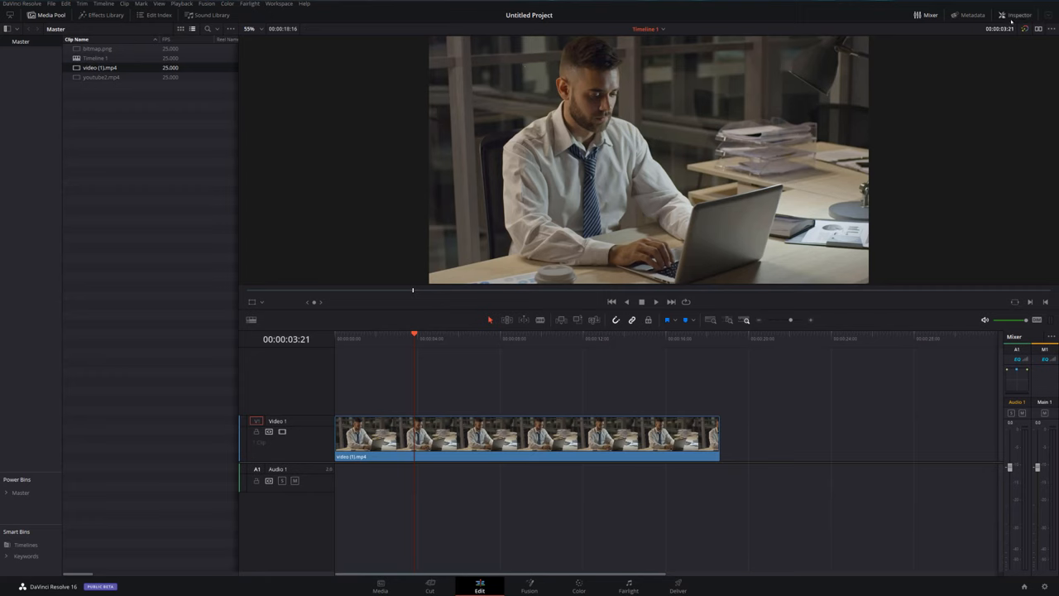
pyautogui.moveTo(577, 134)
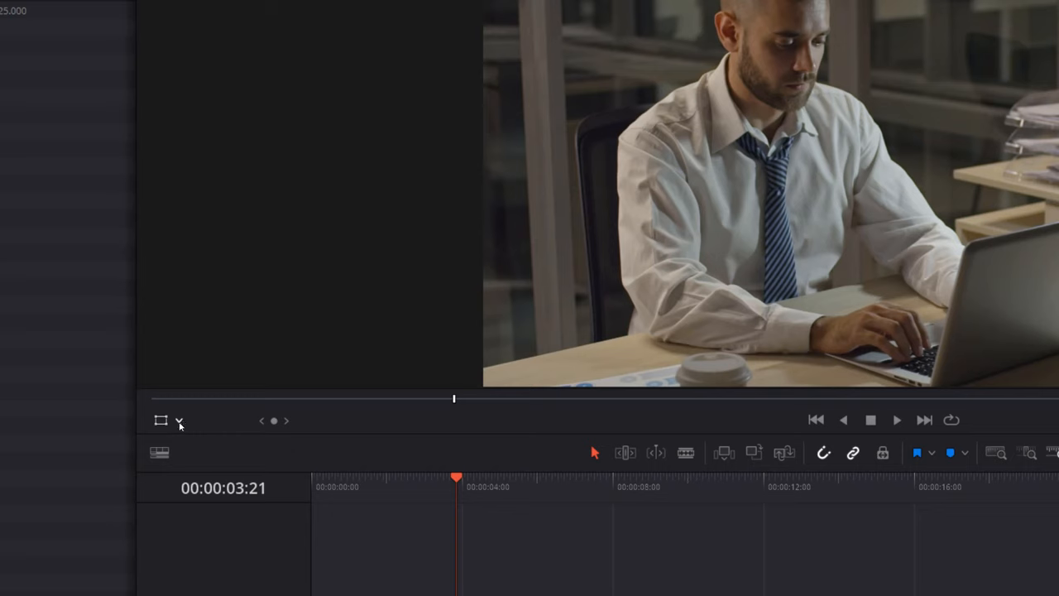
pyautogui.moveTo(180, 421)
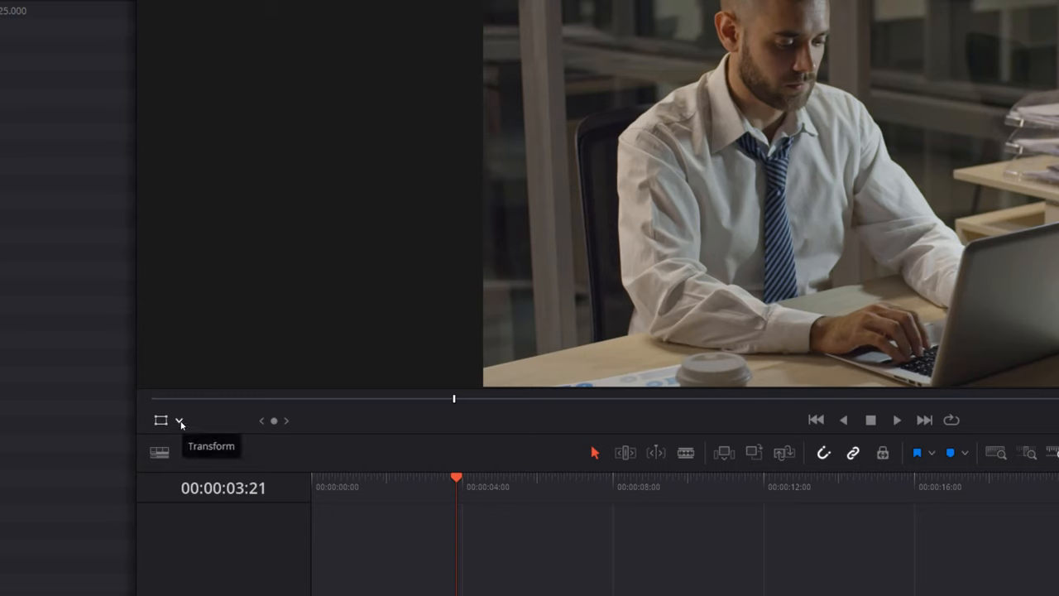
# Show the viewer overlay list: Transform, Crop, Dynamic Zoom, OpenFX Overlay and Annotations
pyautogui.click(180, 420)
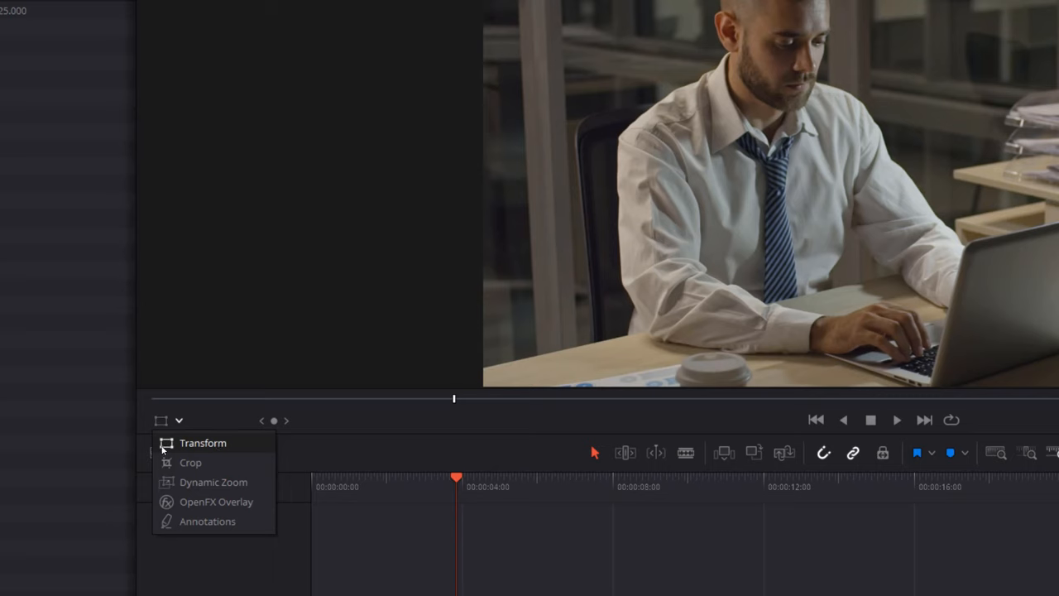
pyautogui.moveTo(180, 448)
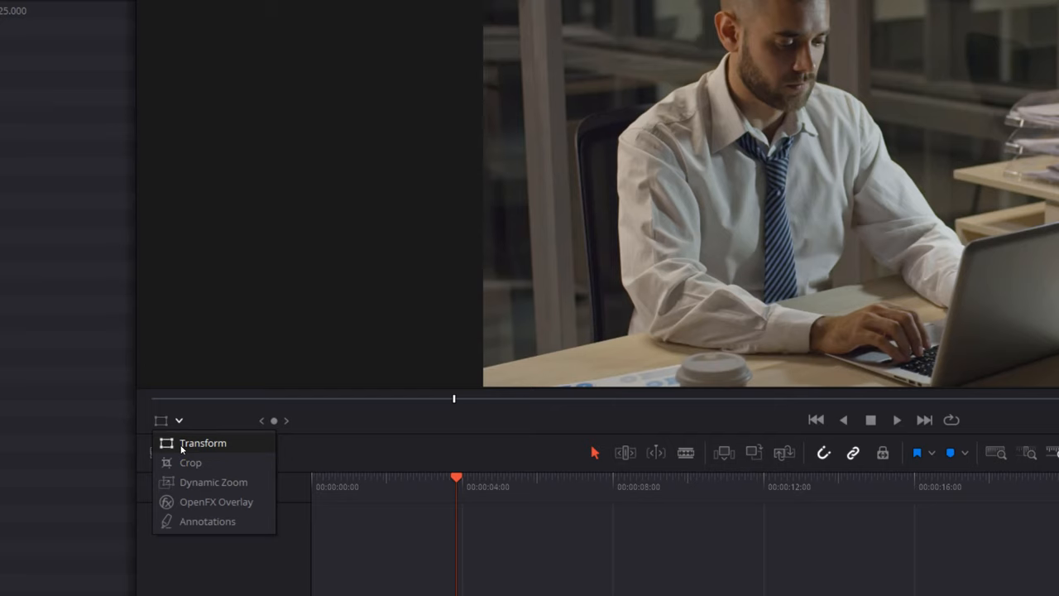
# Enable the Transform overlay, try Annotations mode, then switch back to Transform
pyautogui.click(202, 442)
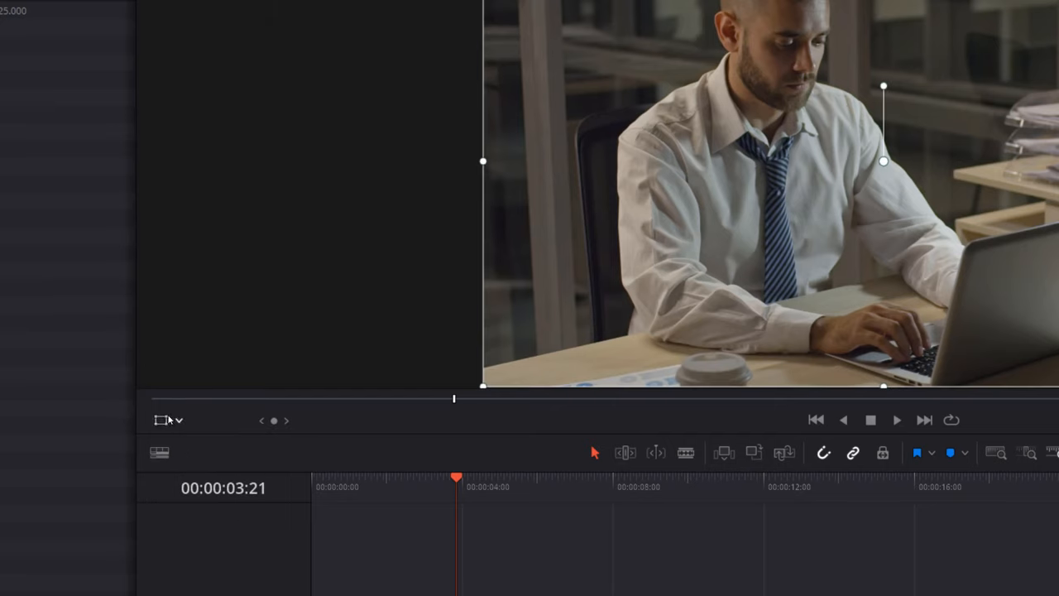
pyautogui.moveTo(863, 140)
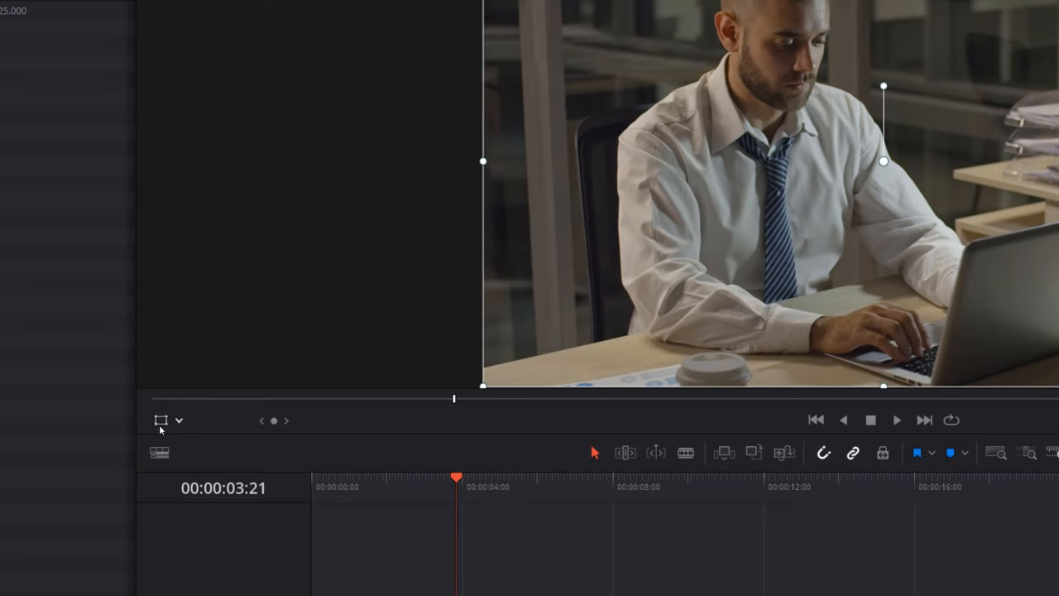
pyautogui.click(179, 420)
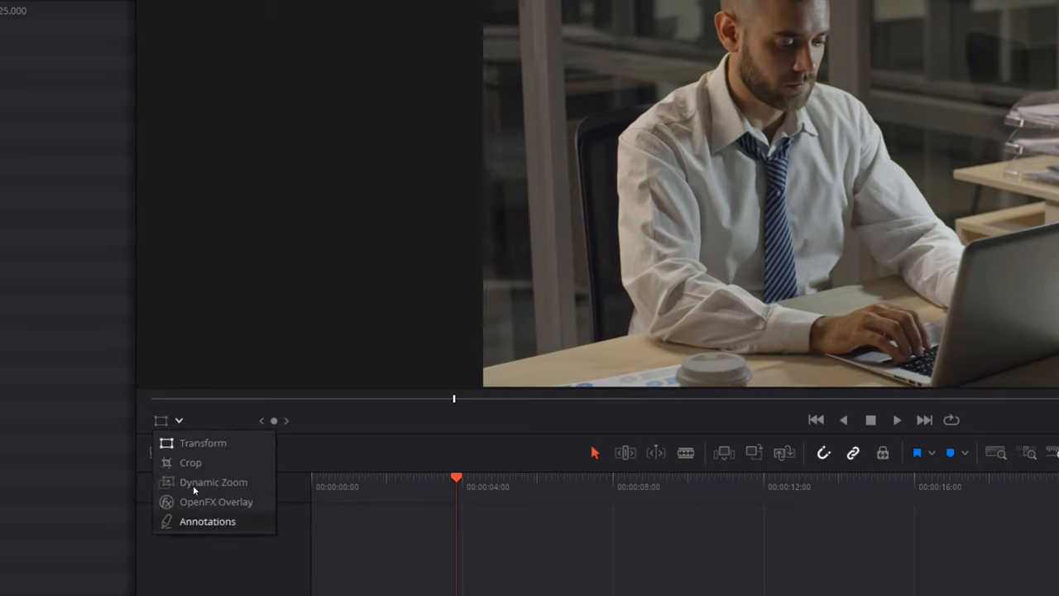
pyautogui.click(207, 520)
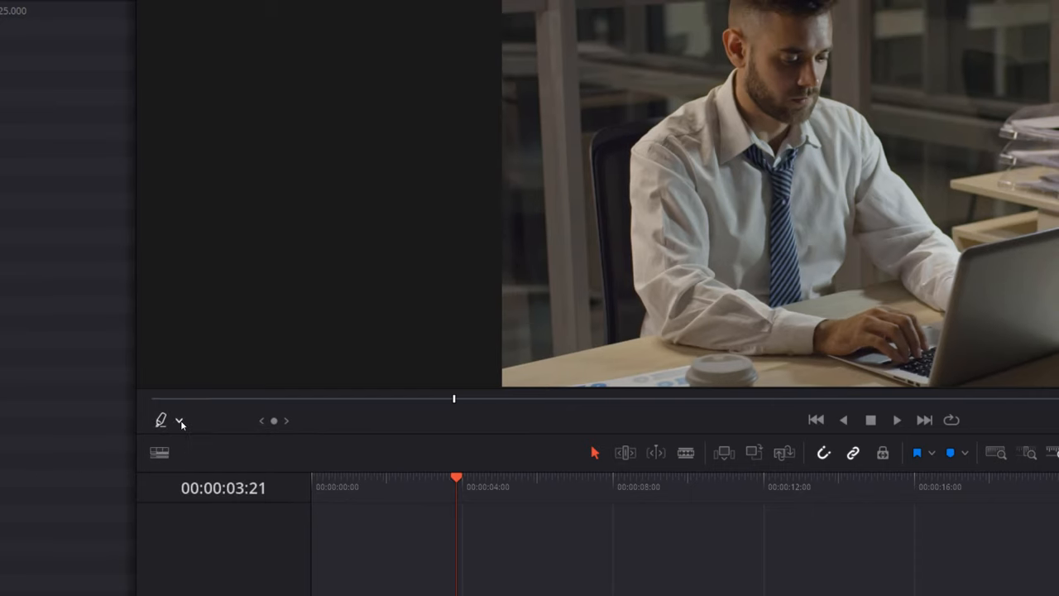
pyautogui.click(178, 420)
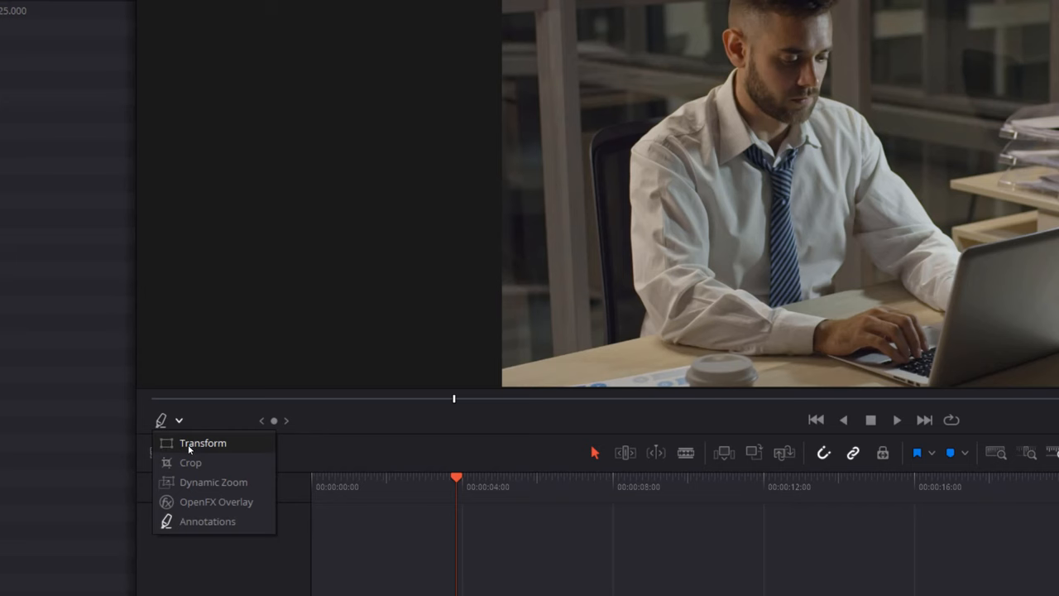
pyautogui.click(202, 442)
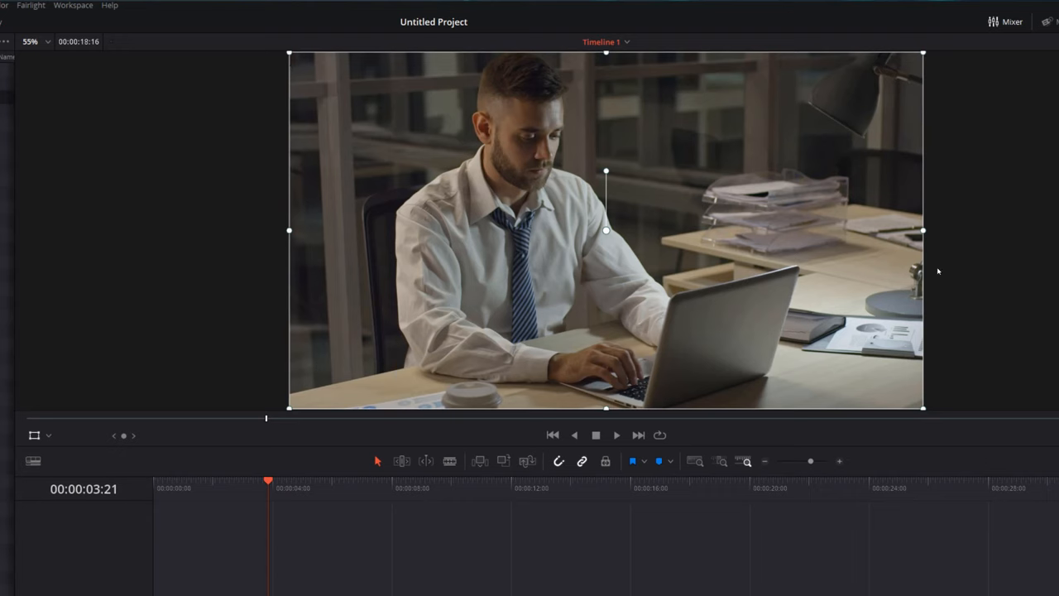
pyautogui.moveTo(372, 356)
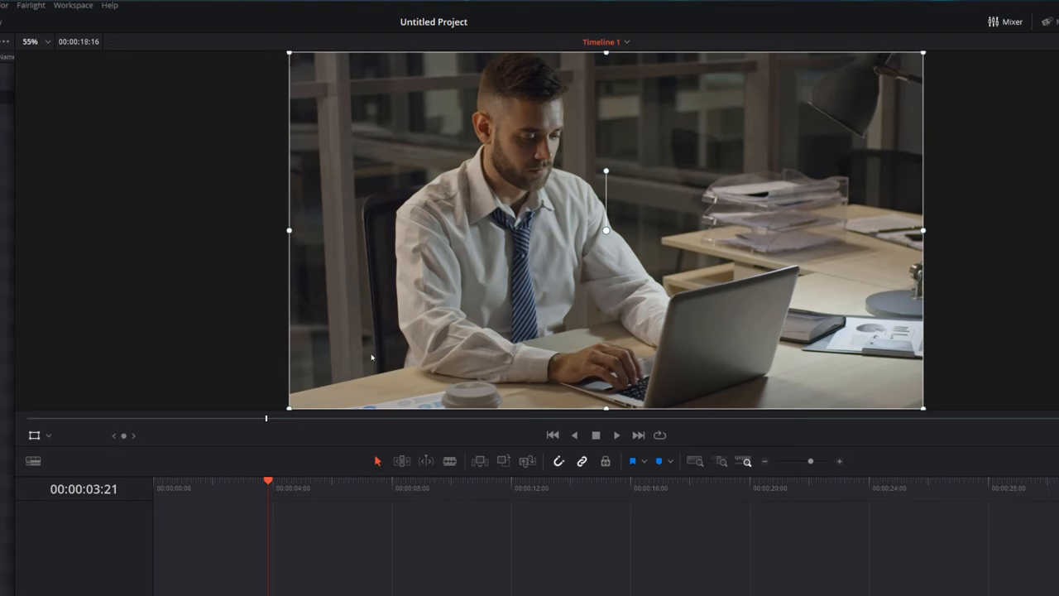
pyautogui.moveTo(290, 409)
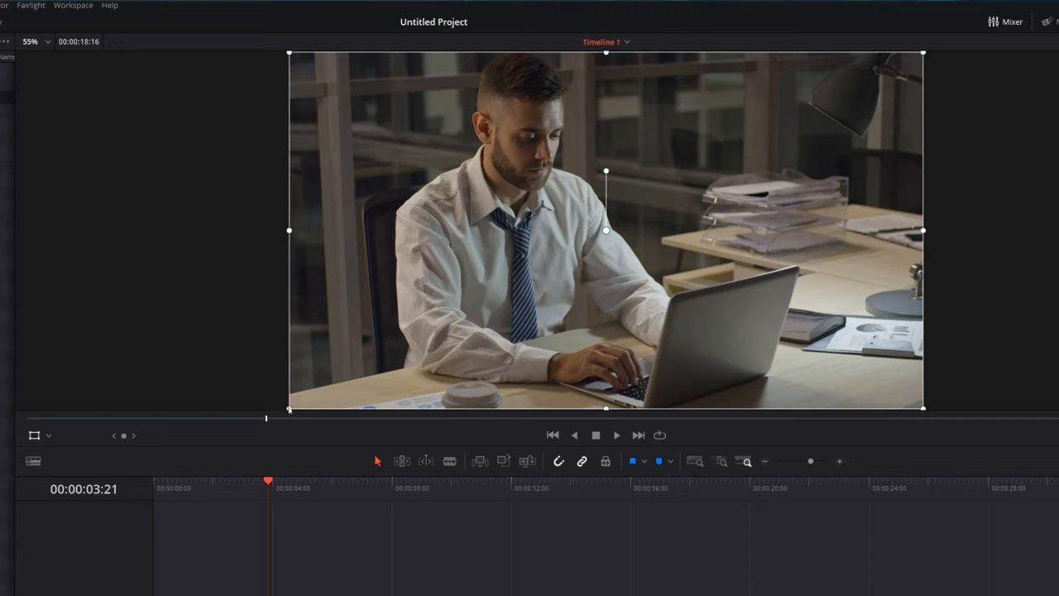
pyautogui.moveTo(288, 414)
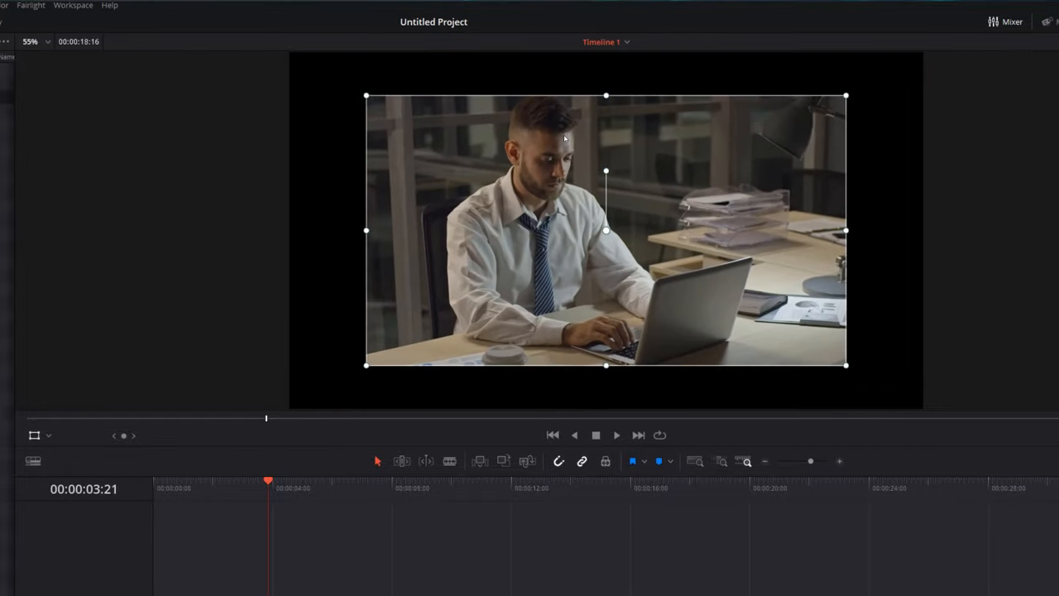
pyautogui.moveTo(773, 209)
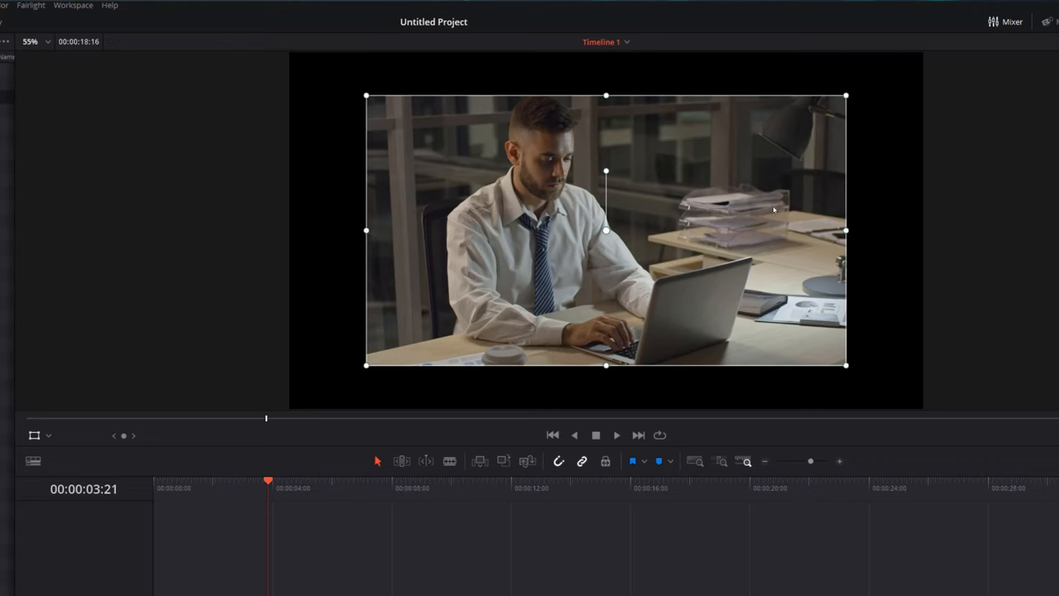
pyautogui.moveTo(616, 110)
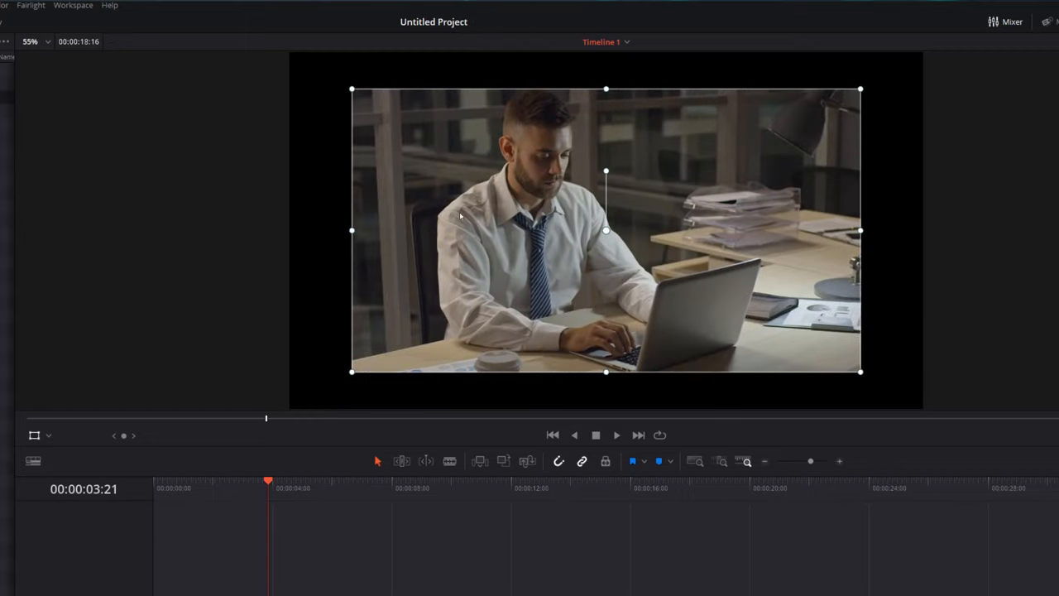
pyautogui.moveTo(497, 288)
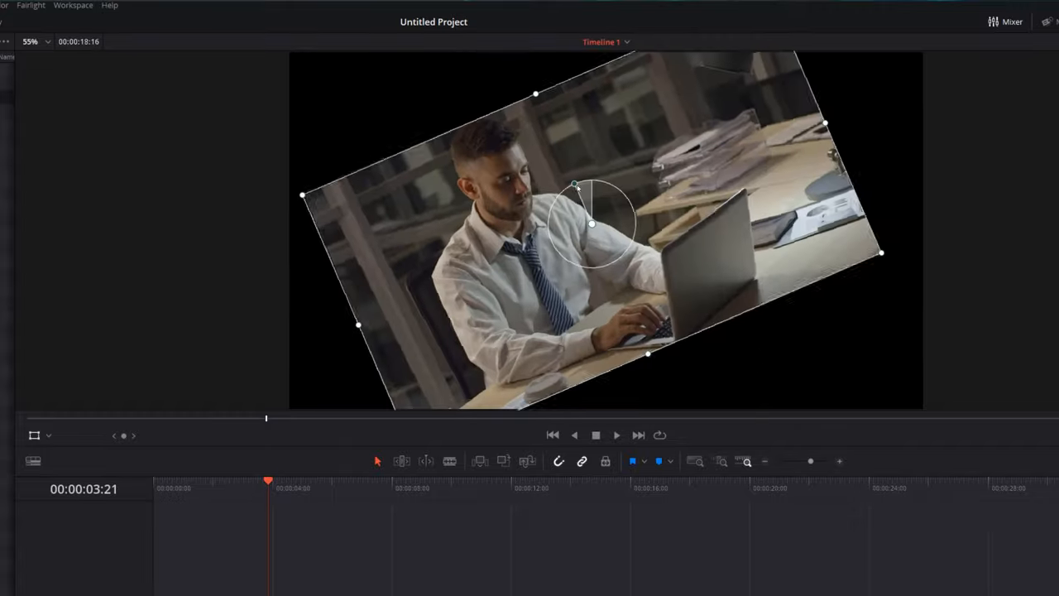
# Rotate the office clip steeply with the rotation handle, then ease it back to a slight tilt
pyautogui.moveTo(576, 184); pyautogui.dragTo(593, 183)
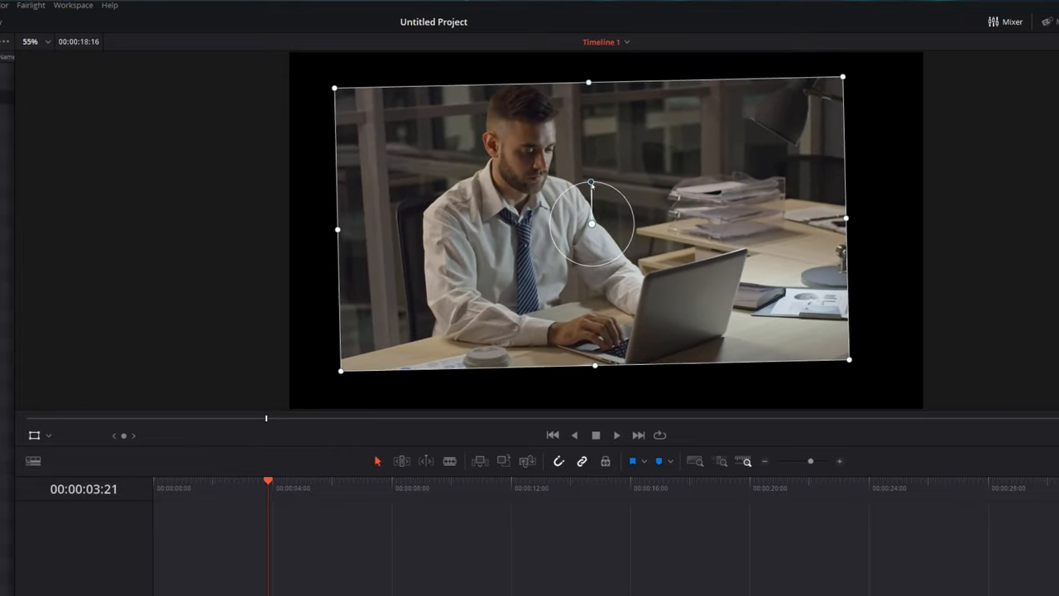
pyautogui.moveTo(590, 183); pyautogui.dragTo(591, 223)
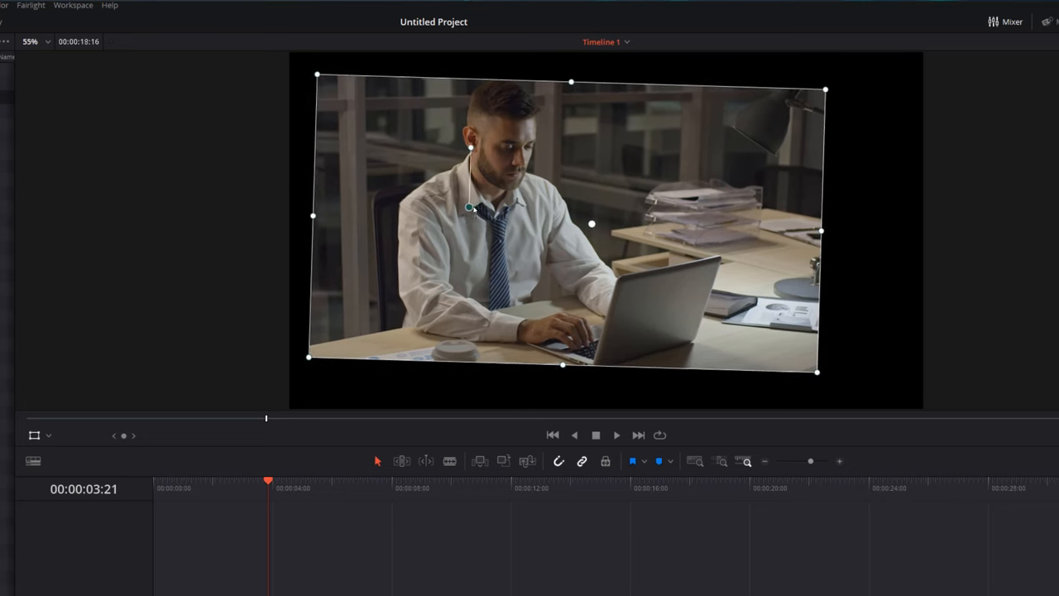
# Drag the clip's anchor point handle onto the man's collar
pyautogui.moveTo(470, 207); pyautogui.dragTo(521, 149)
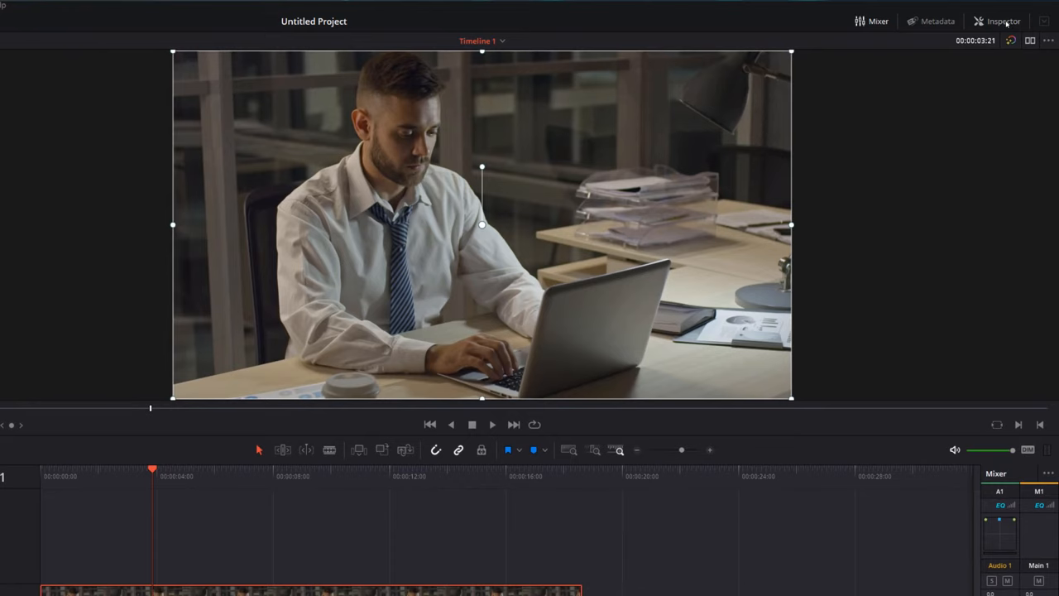
# Open the Inspector and expand the clip's Transform section showing default values
pyautogui.click(1004, 20)
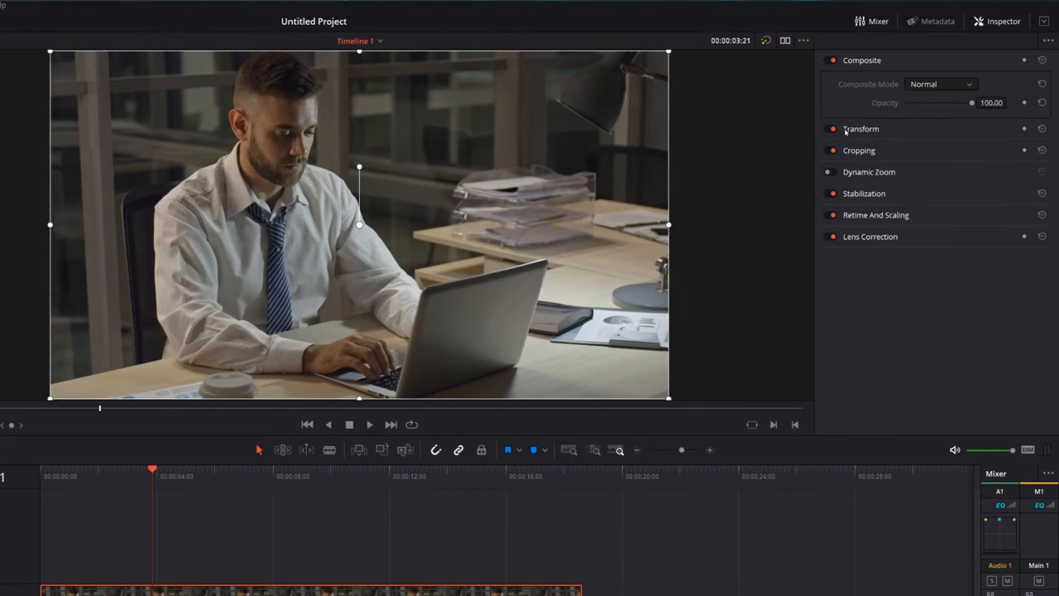
pyautogui.moveTo(855, 194)
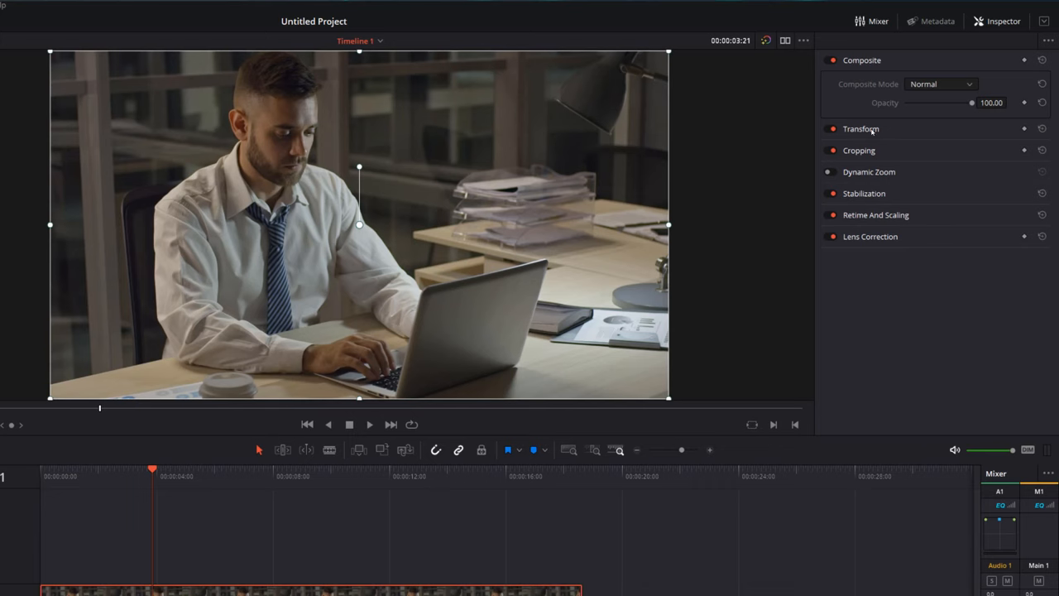
pyautogui.click(860, 128)
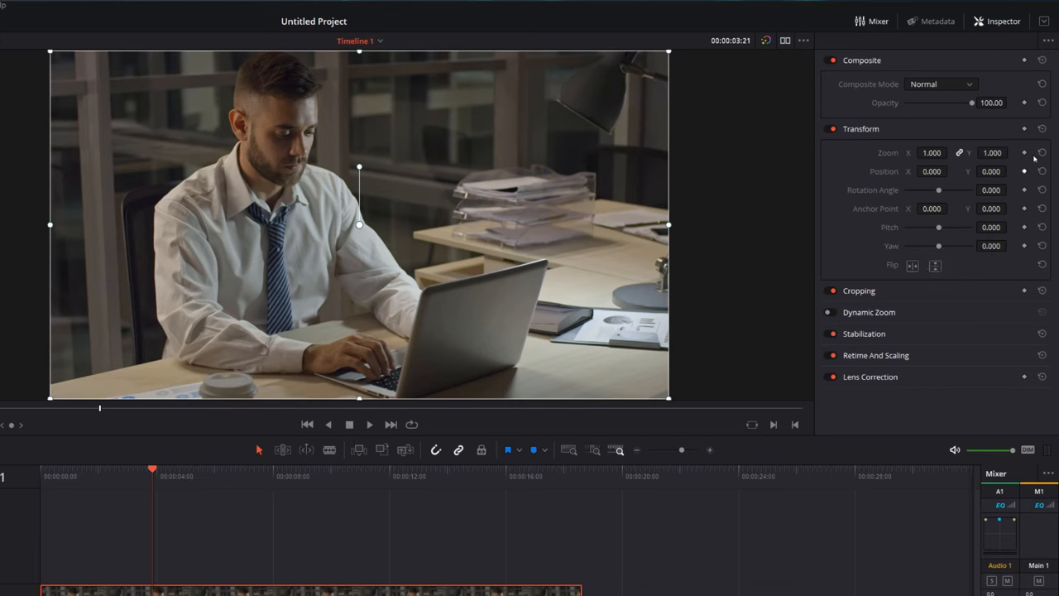
pyautogui.moveTo(476, 111)
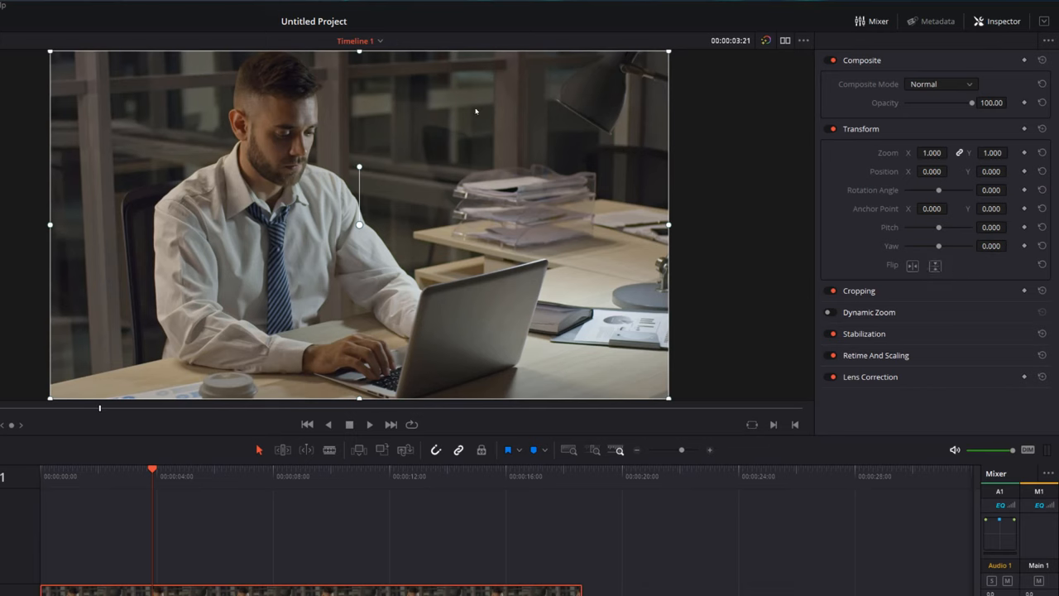
pyautogui.moveTo(904, 163)
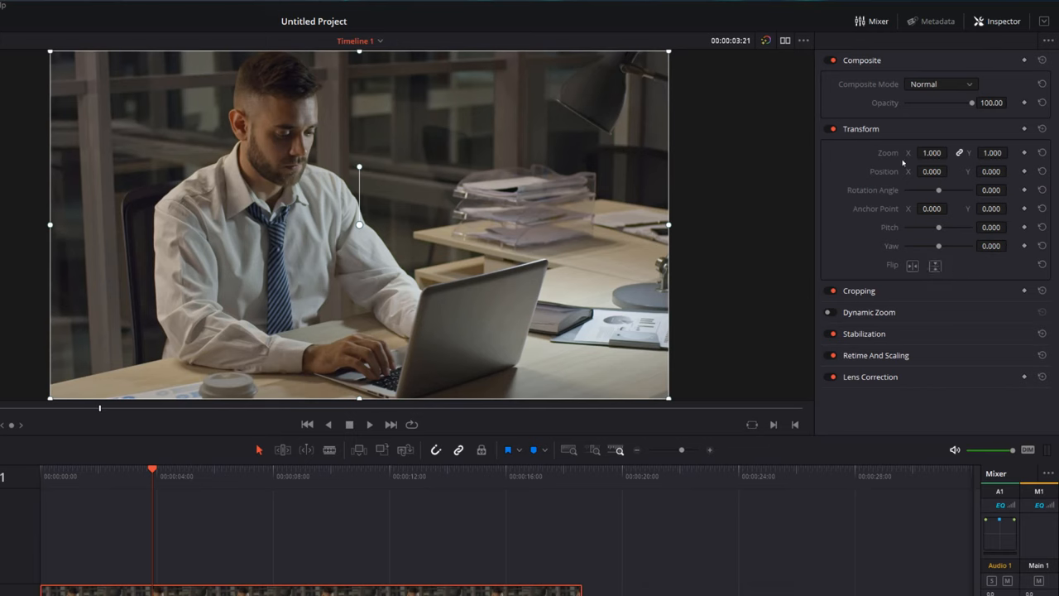
pyautogui.moveTo(867, 228)
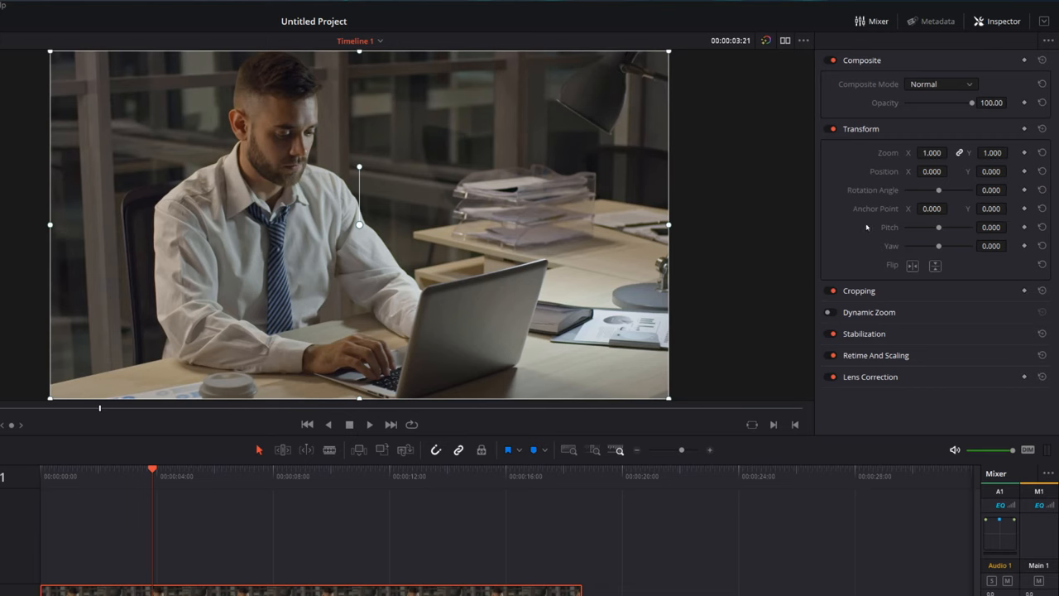
pyautogui.moveTo(863, 260)
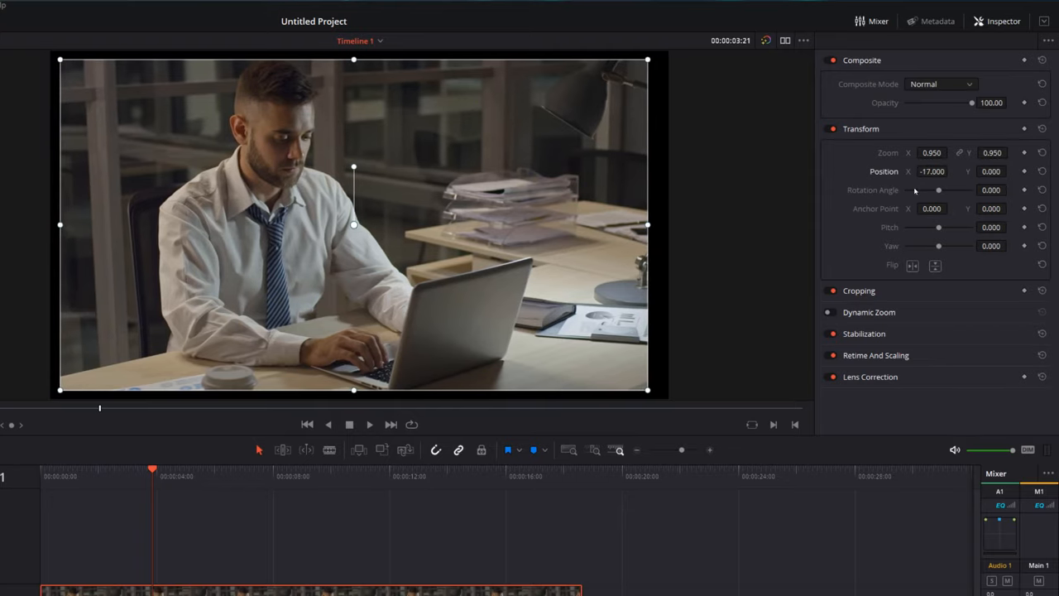
pyautogui.moveTo(939, 191)
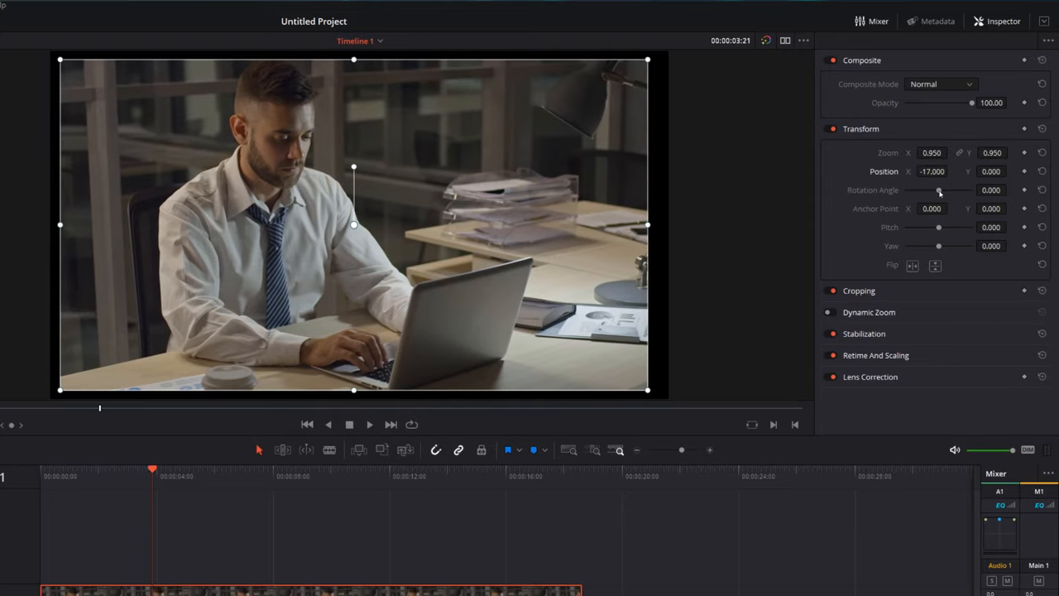
# Set rotation −1.1, anchor X −174, pitch 0.339, yaw 0.310, and flip the clip
pyautogui.moveTo(939, 190); pyautogui.dragTo(902, 190)
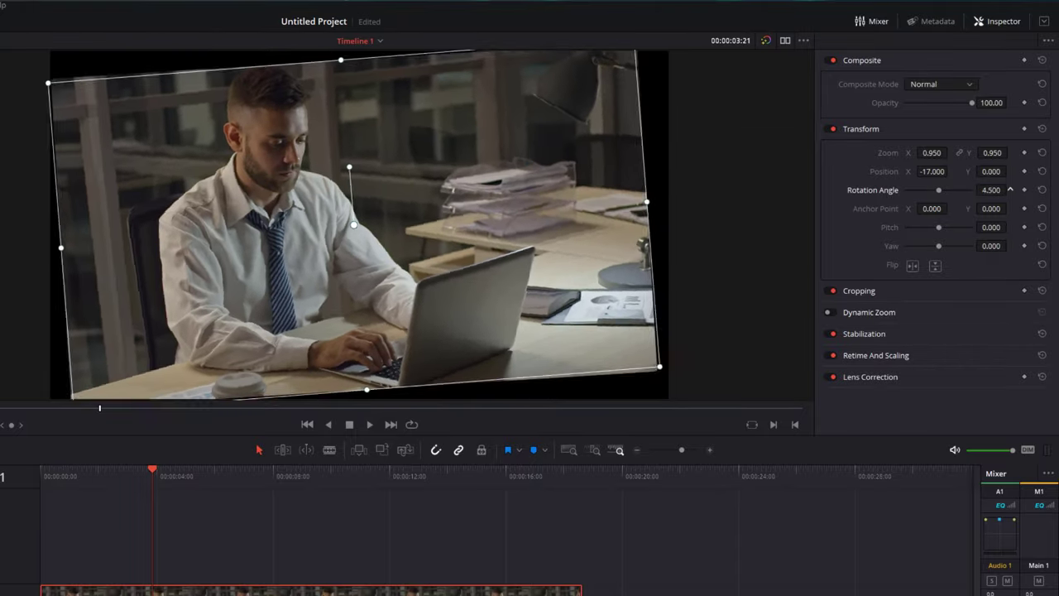
pyautogui.moveTo(960, 190); pyautogui.dragTo(938, 190)
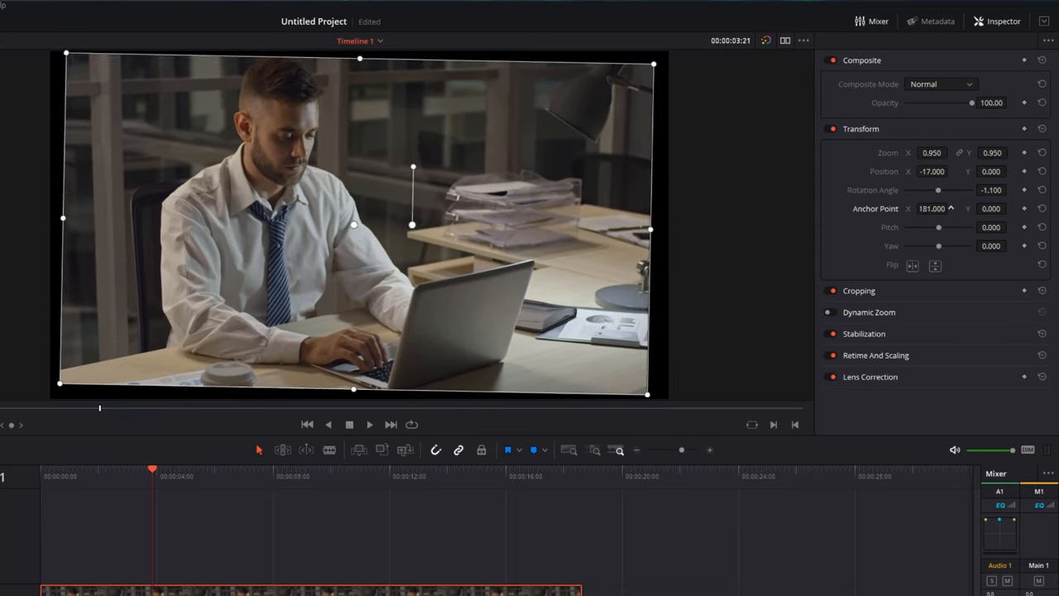
pyautogui.moveTo(931, 208); pyautogui.dragTo(910, 208)
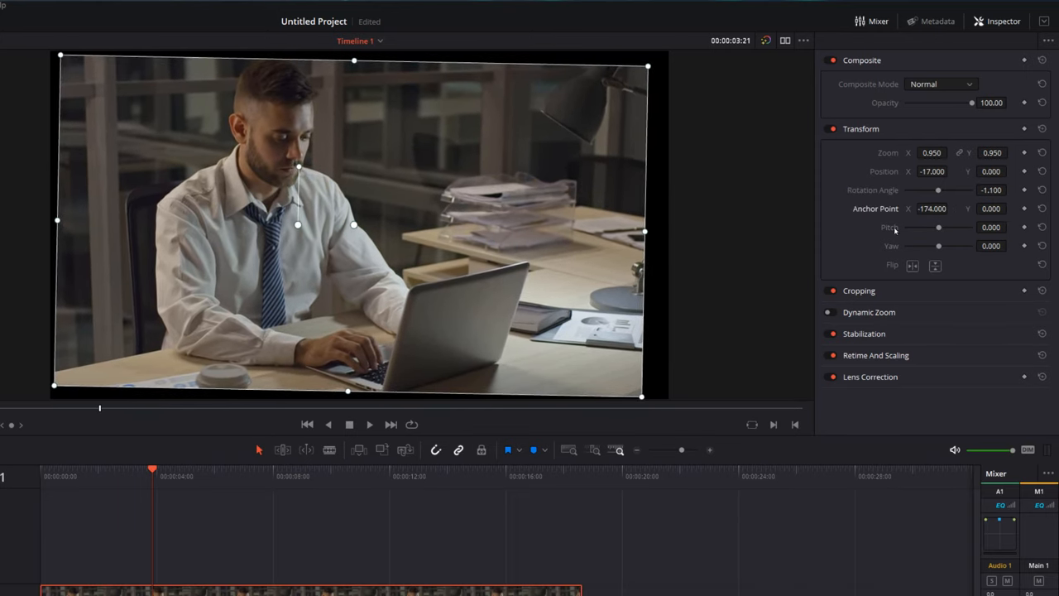
pyautogui.moveTo(939, 227); pyautogui.dragTo(929, 226)
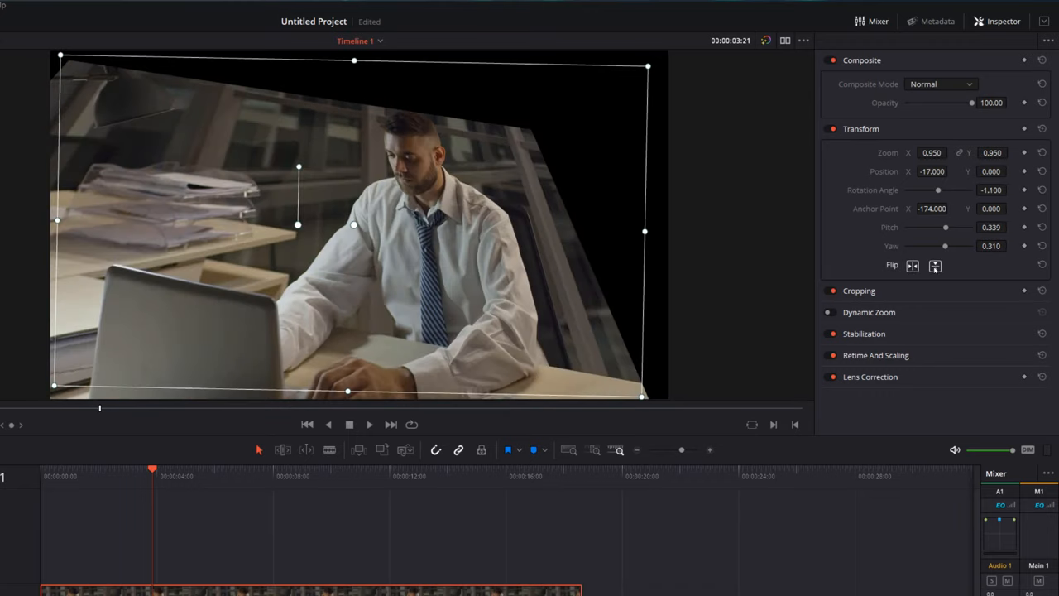
pyautogui.click(935, 266)
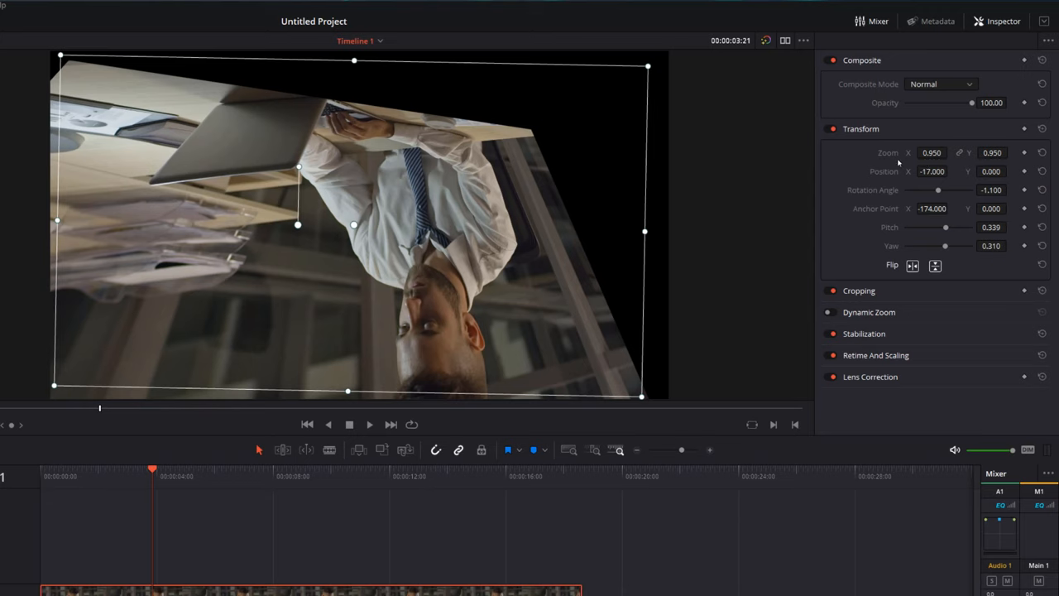
pyautogui.moveTo(880, 158)
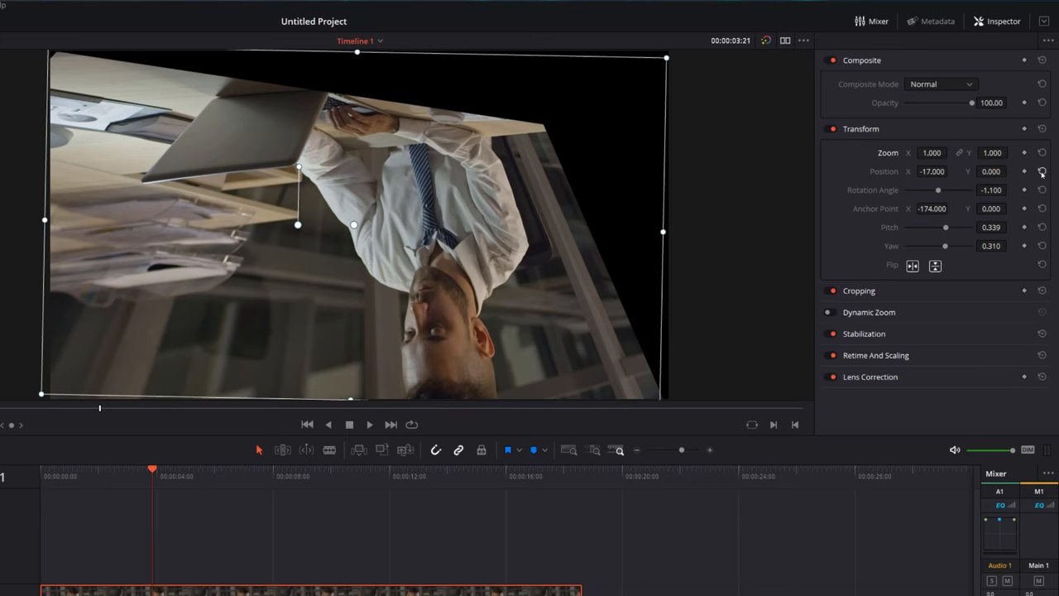
# Reset the clip's position, then reset the whole Transform section to defaults
pyautogui.click(1042, 172)
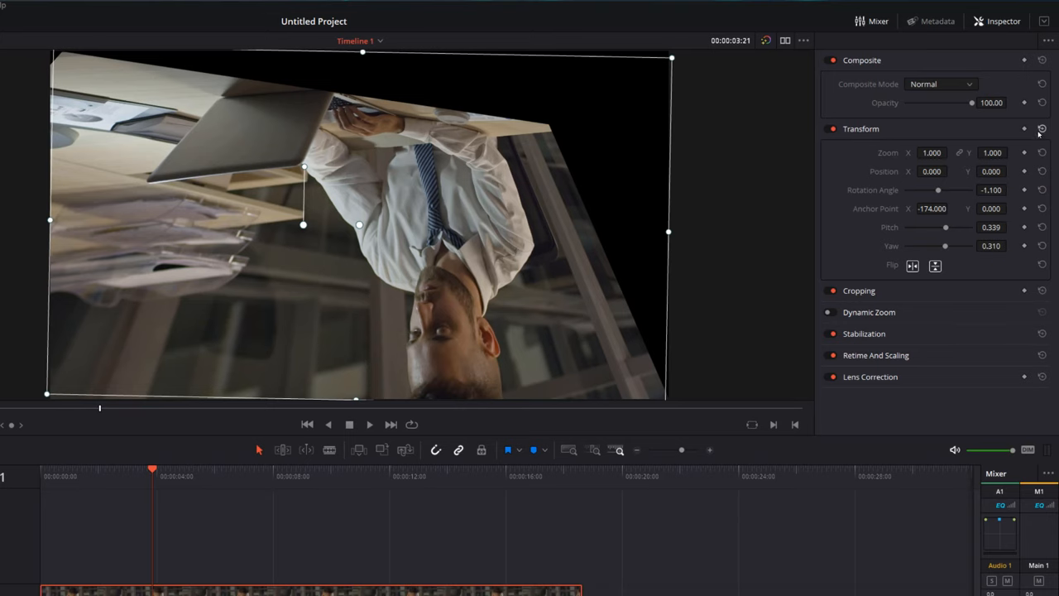
pyautogui.click(1042, 128)
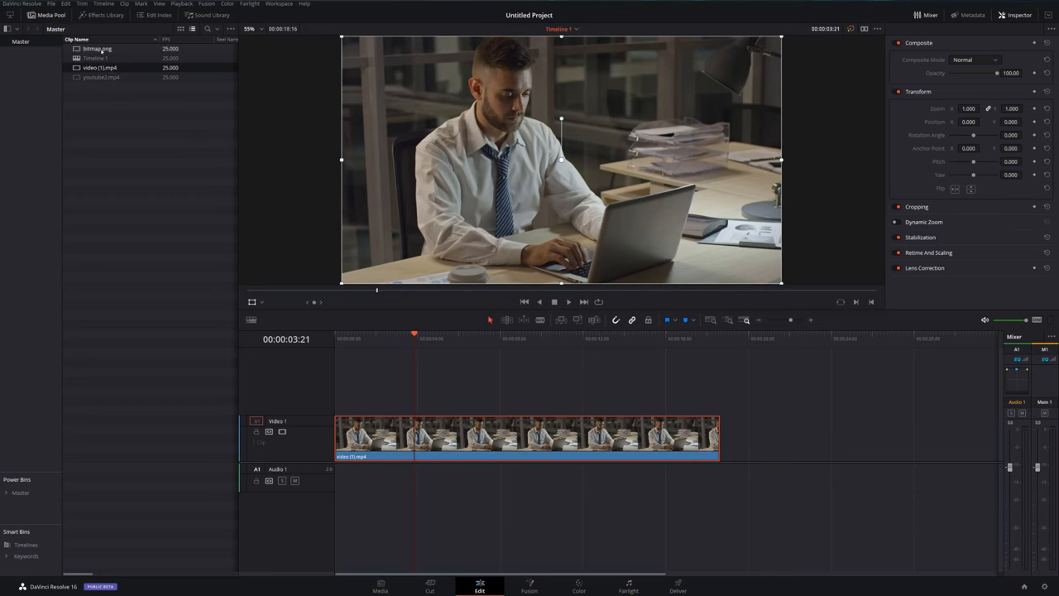
# Place bitmap.png on Video 2 and move the shrunken logo to the lower-right corner
pyautogui.moveTo(97, 48); pyautogui.dragTo(323, 203)
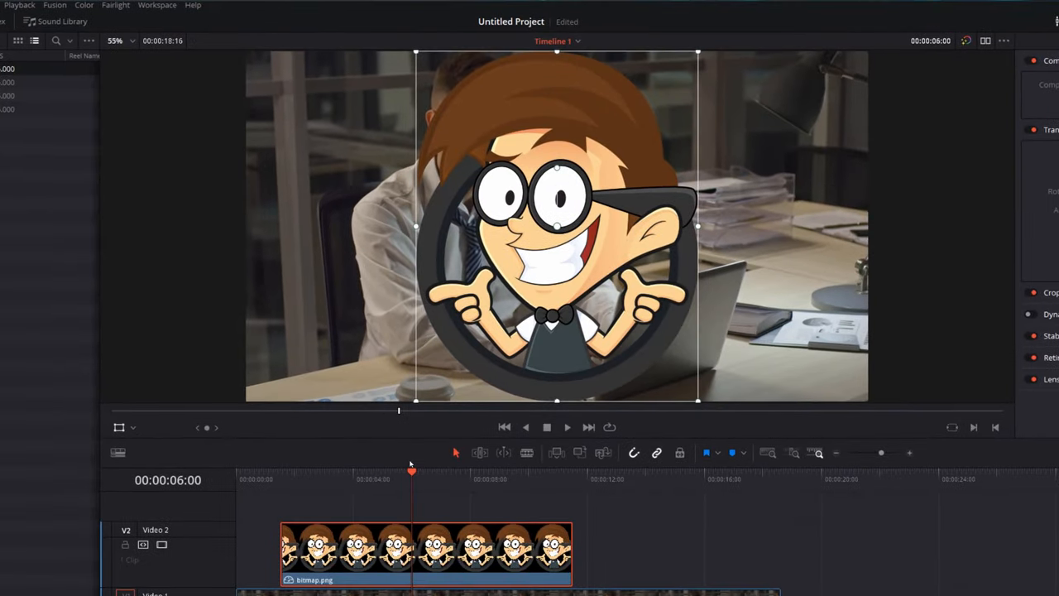
pyautogui.moveTo(416, 404)
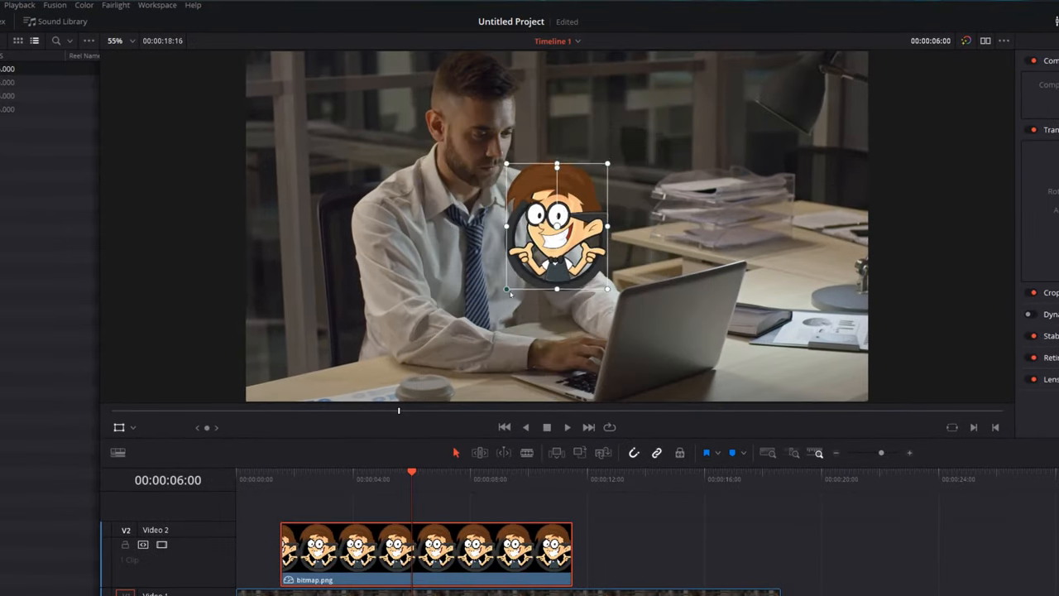
pyautogui.moveTo(557, 226); pyautogui.dragTo(836, 356)
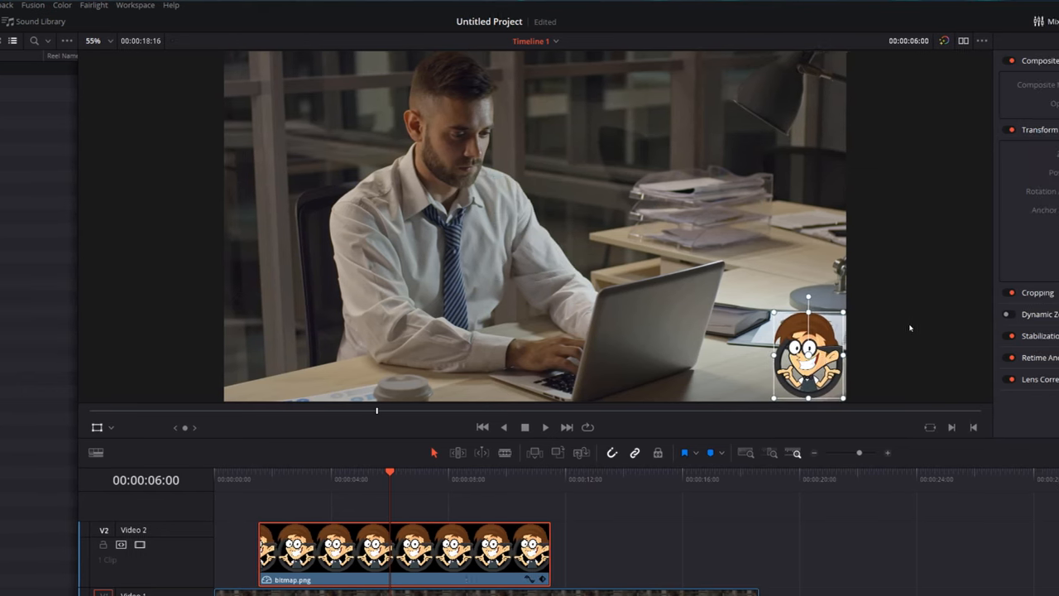
pyautogui.click(1002, 21)
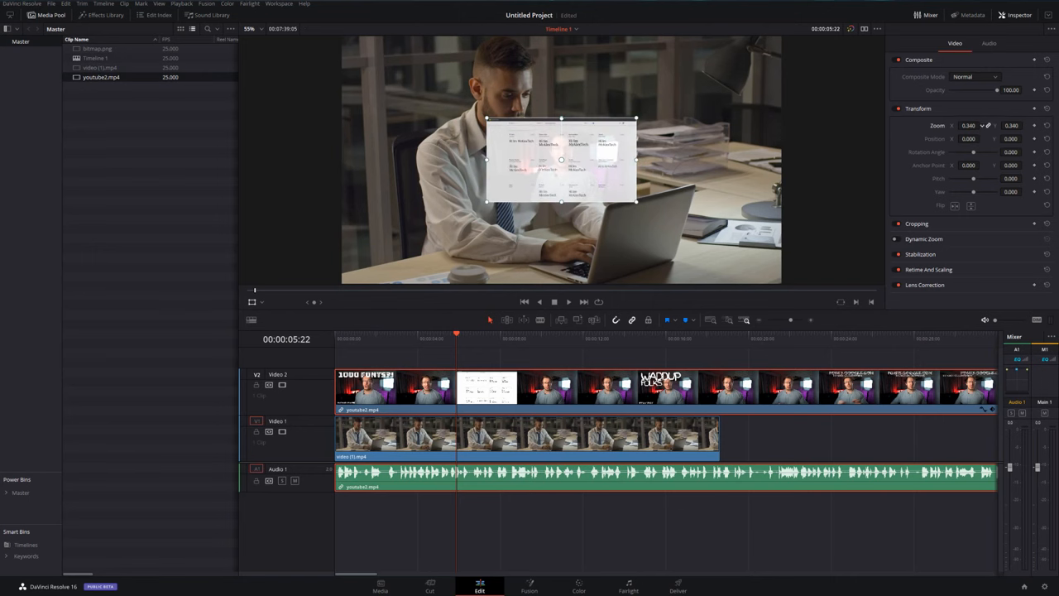
# Drag the 0.300-zoom youtube2 inset to the top-left corner of the frame
pyautogui.moveTo(561, 159); pyautogui.dragTo(420, 83)
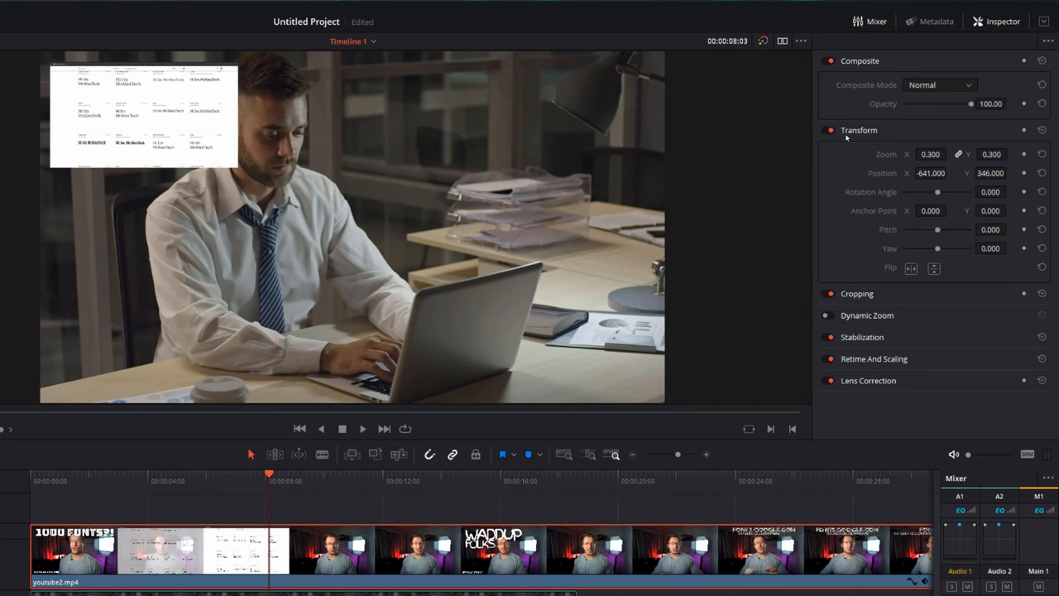
pyautogui.moveTo(876, 137)
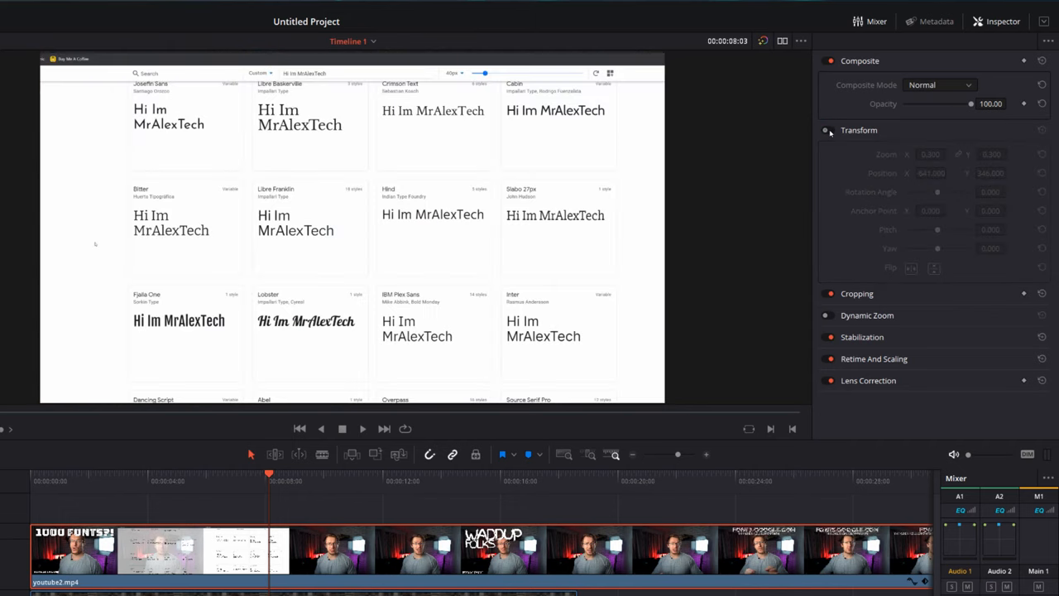
# Toggle the youtube2 inset's Transform enable switch to compare it with the full-frame view
pyautogui.click(826, 130)
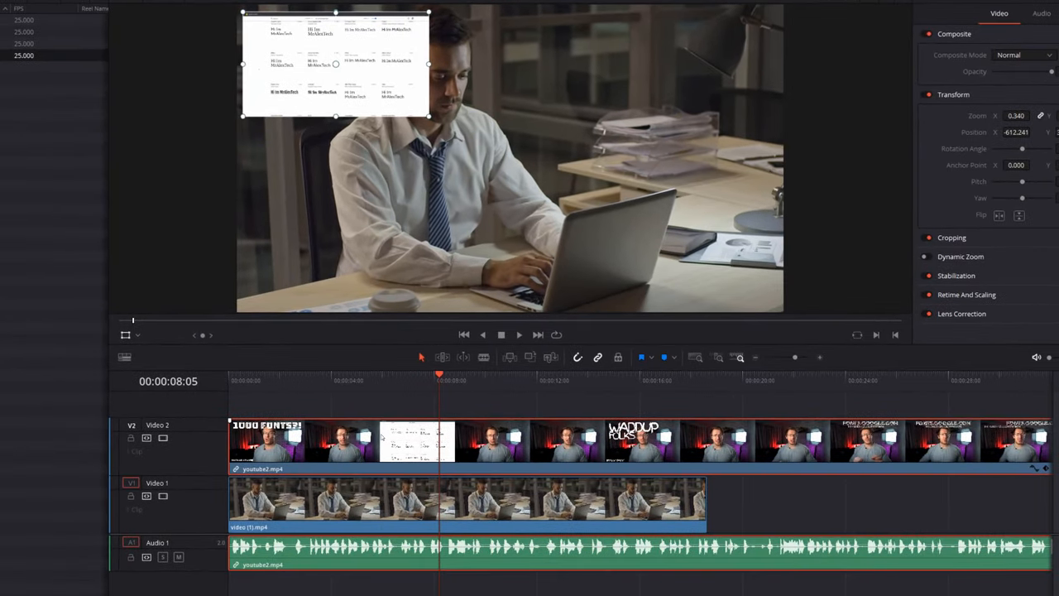
# Copy the youtube2.mp4 screen-recording clip with Ctrl+C
pyautogui.rightClick(405, 443)
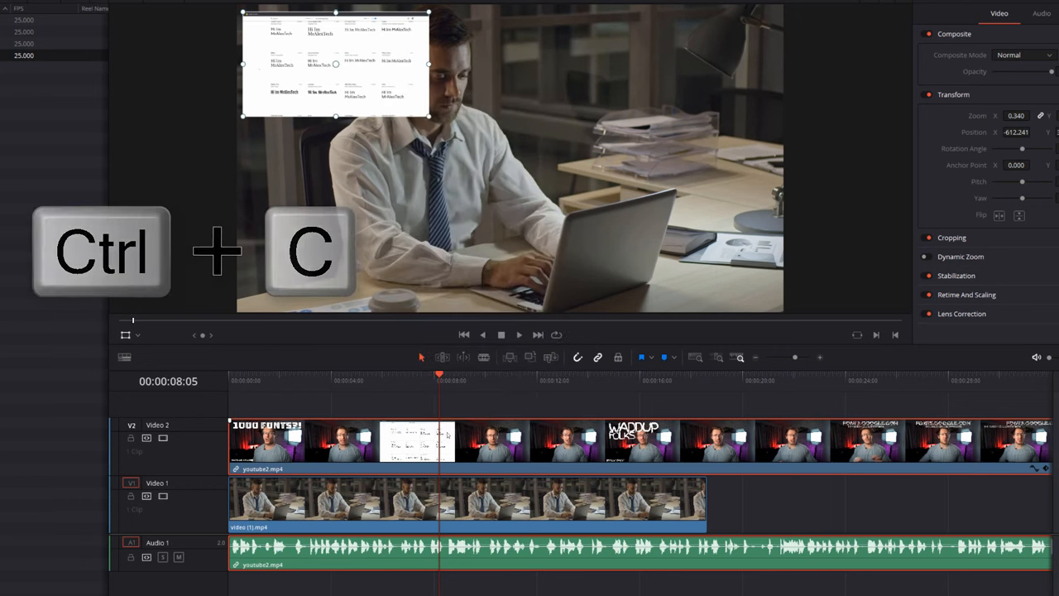
pyautogui.press('ctrl+c')
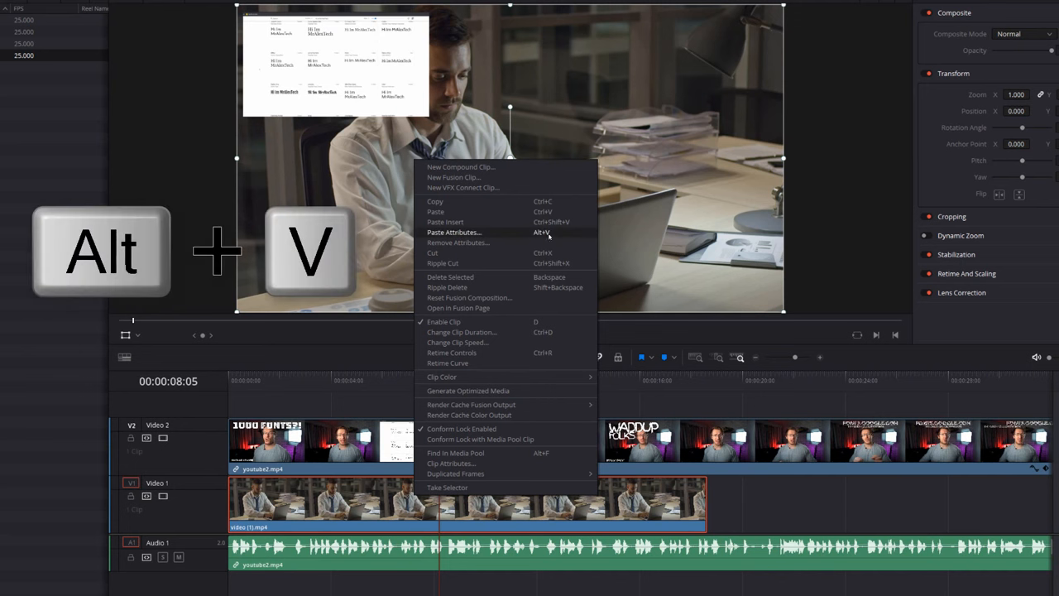
# Paste only the Zoom attributes onto the office clip, scaling it to 0.340
pyautogui.click(455, 232)
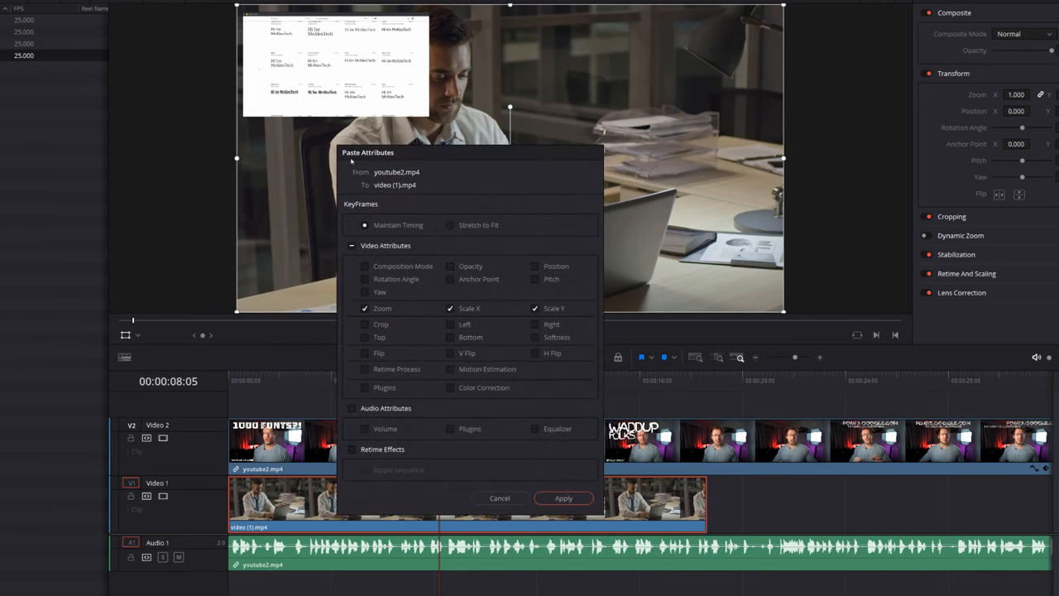
pyautogui.moveTo(508, 428)
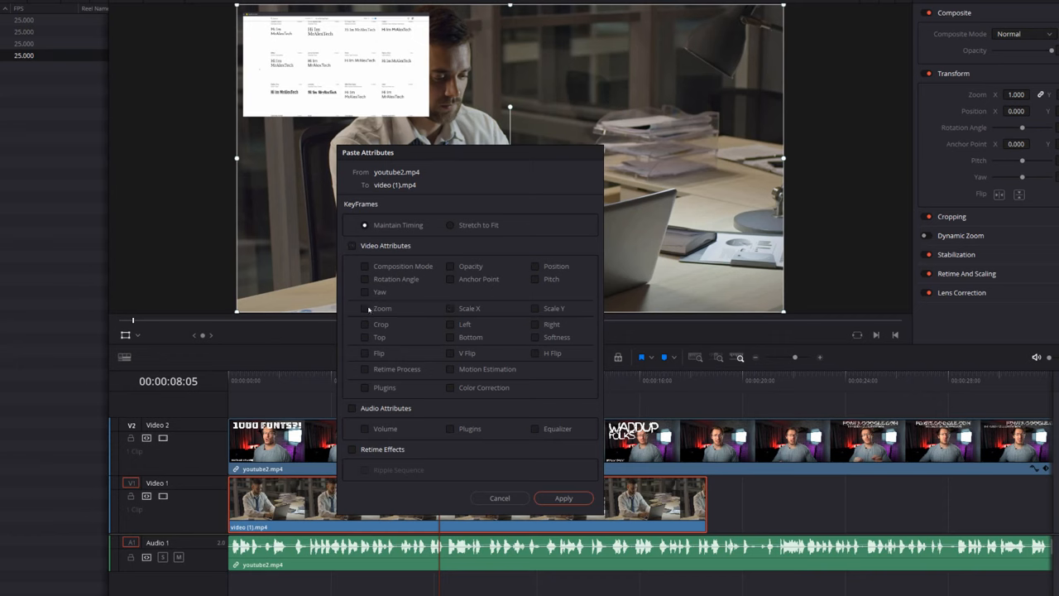
pyautogui.click(365, 307)
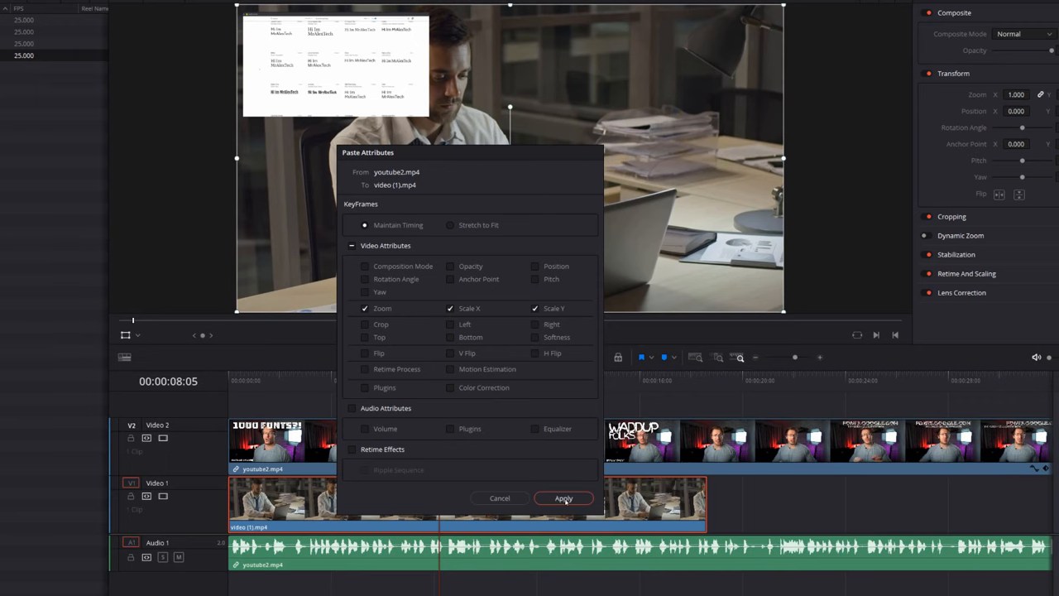
pyautogui.click(563, 497)
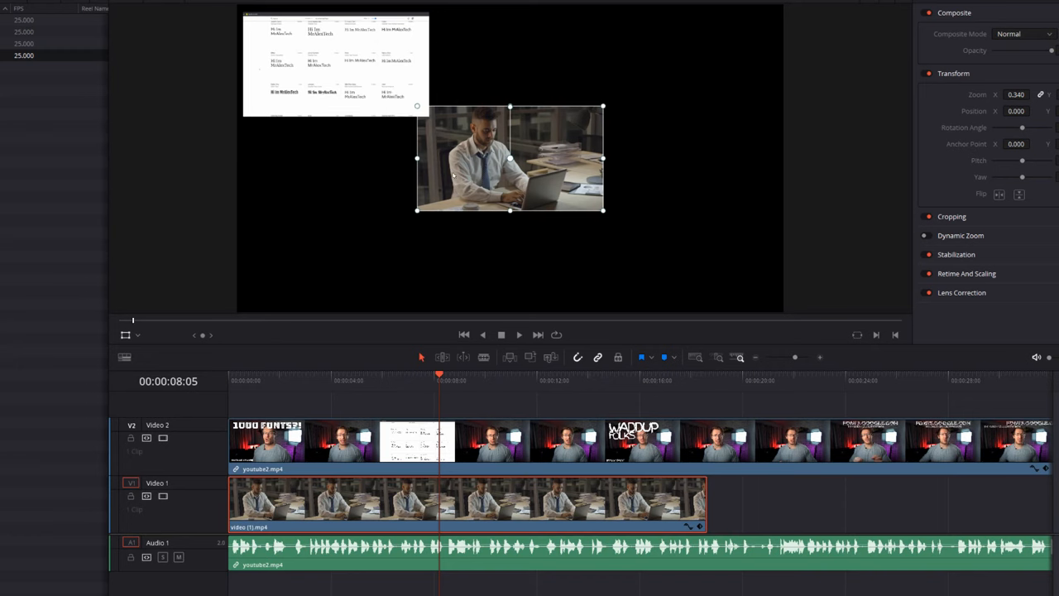